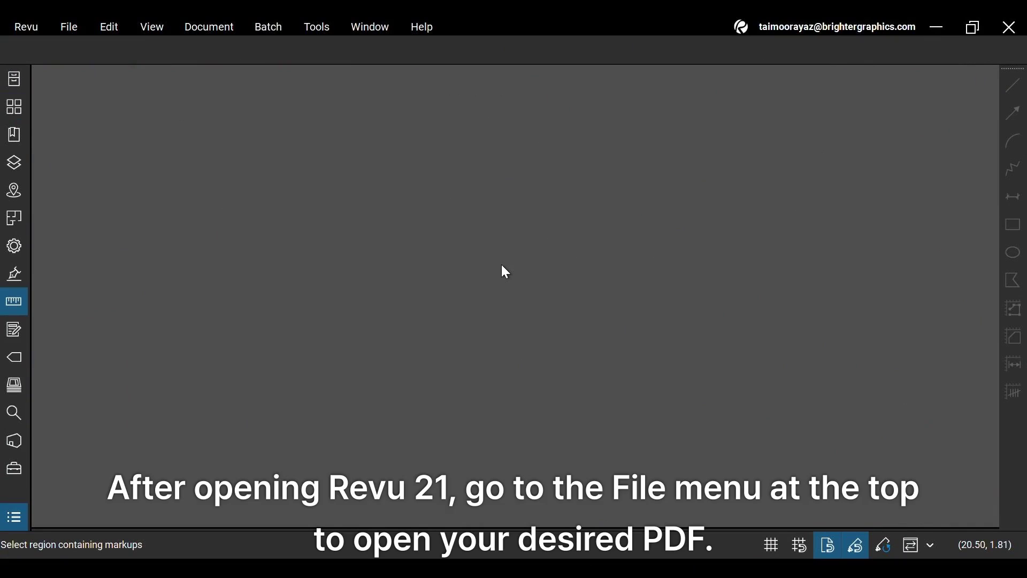
Step: Show the recently opened PDFs from the File menu
click(68, 27)
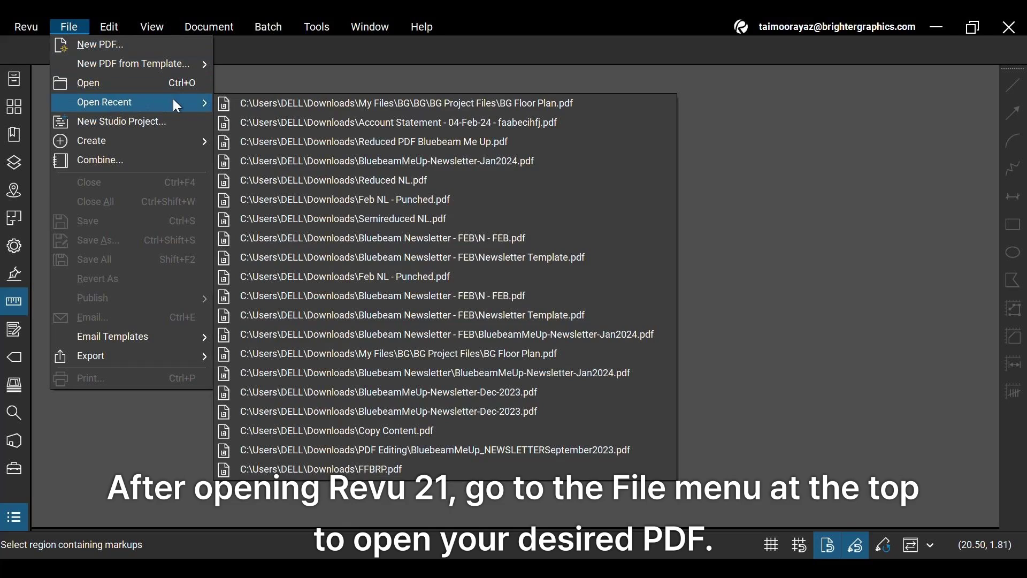
click(406, 102)
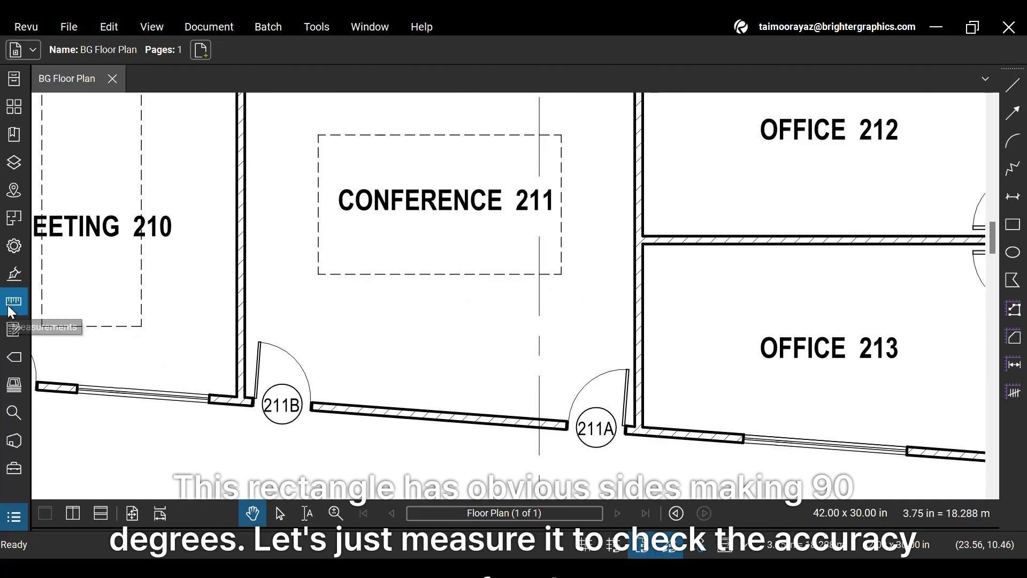
Step: Bring up the Measurements panel showing the 3.75 in = 18.288 m scale and point to Angle
click(14, 302)
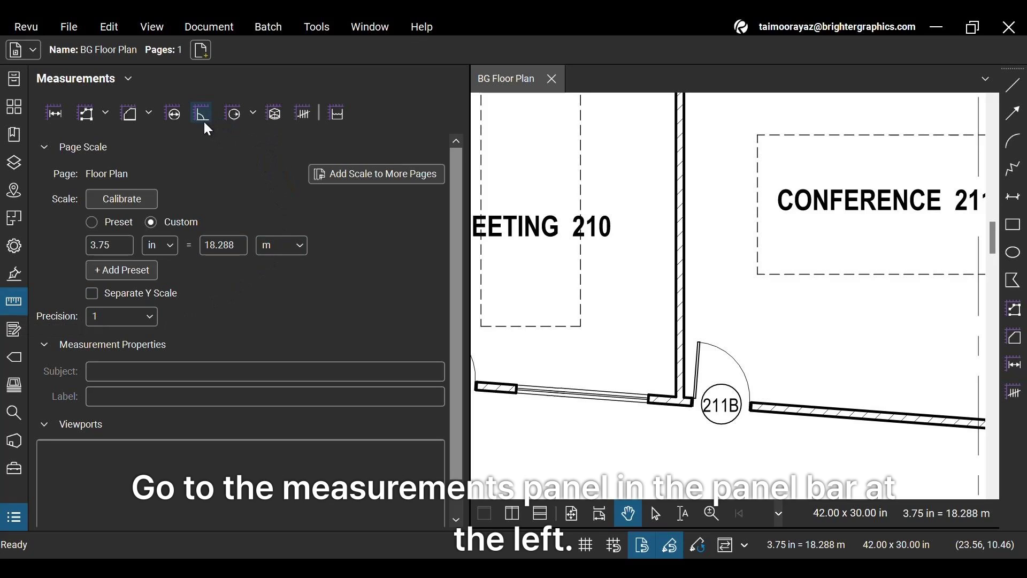
click(200, 113)
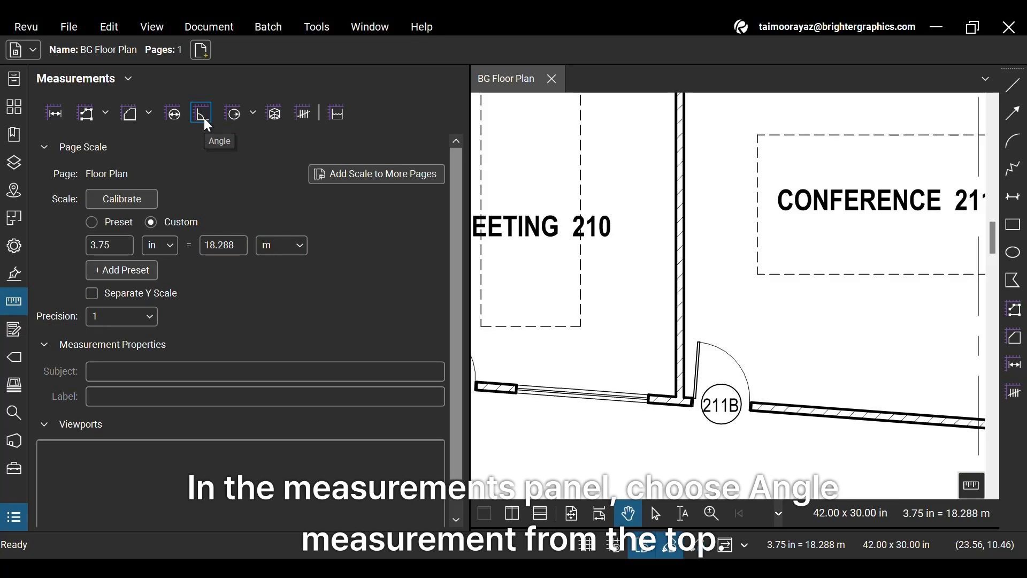
Step: Activate the Angle measurement tool for the Conference 211 corner
click(200, 113)
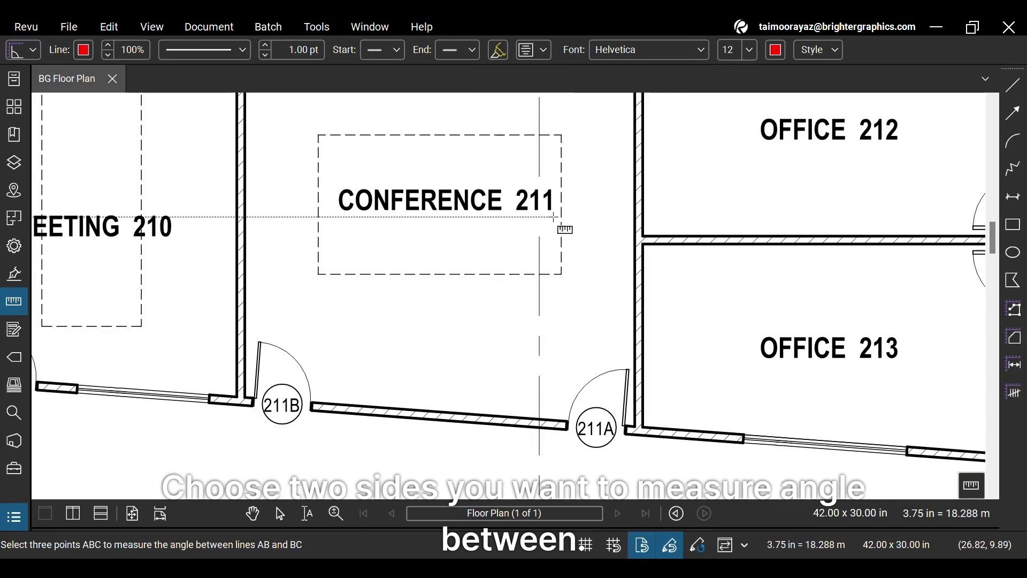
mouse_move(556, 262)
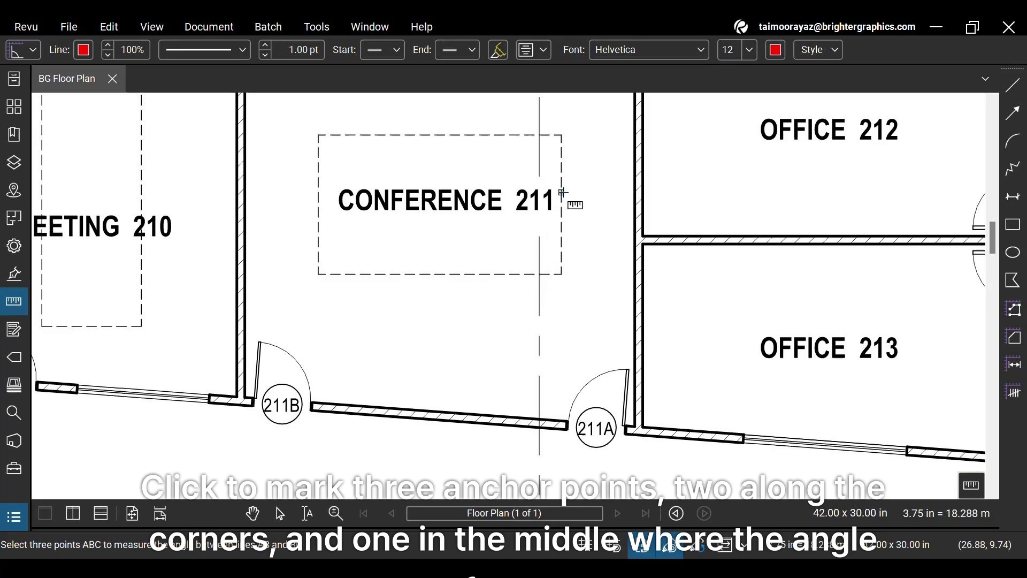
mouse_move(561, 135)
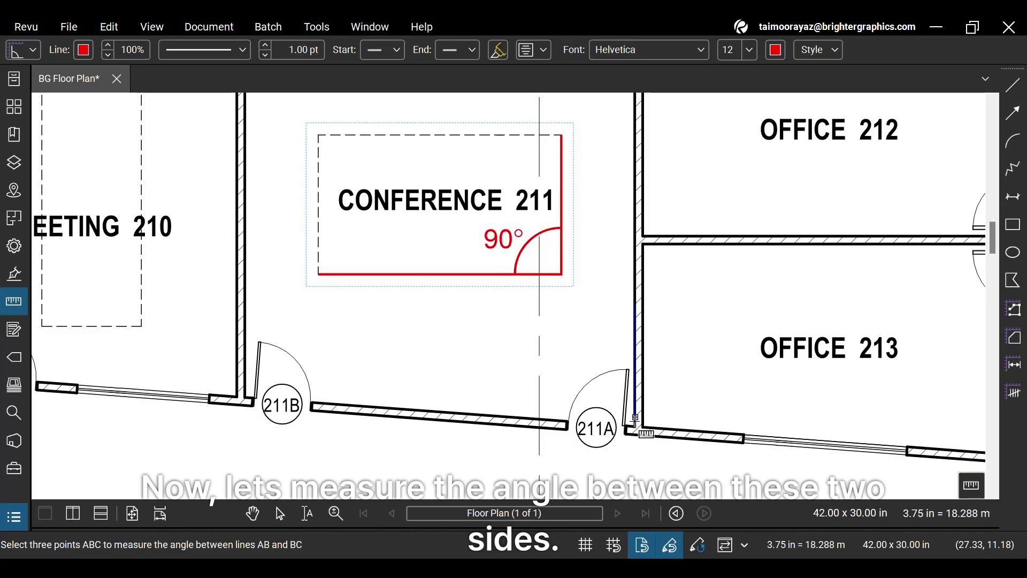
Step: Place the 86° angle between the sloped wall and the wall by door 211A
click(635, 425)
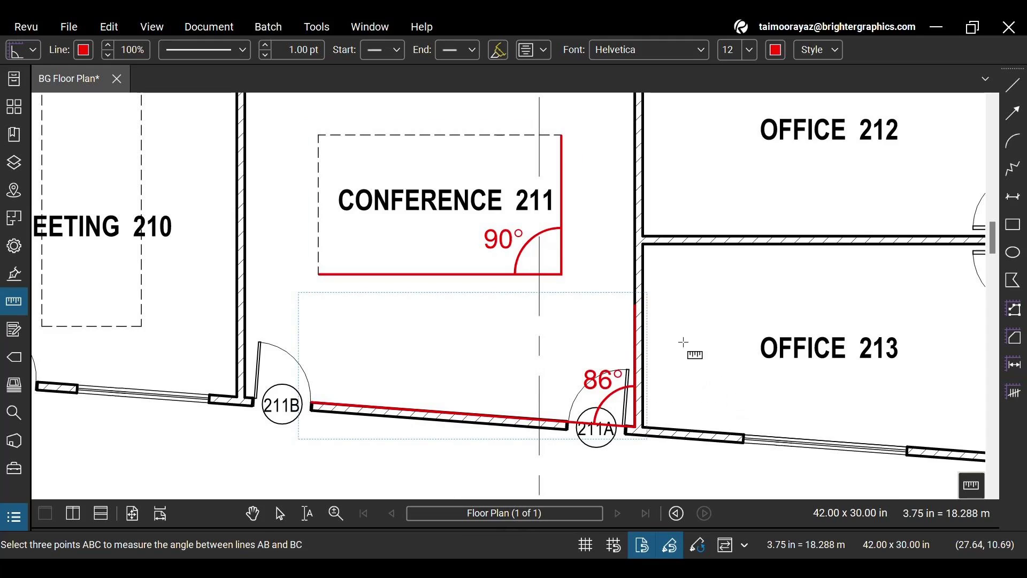
mouse_move(776, 347)
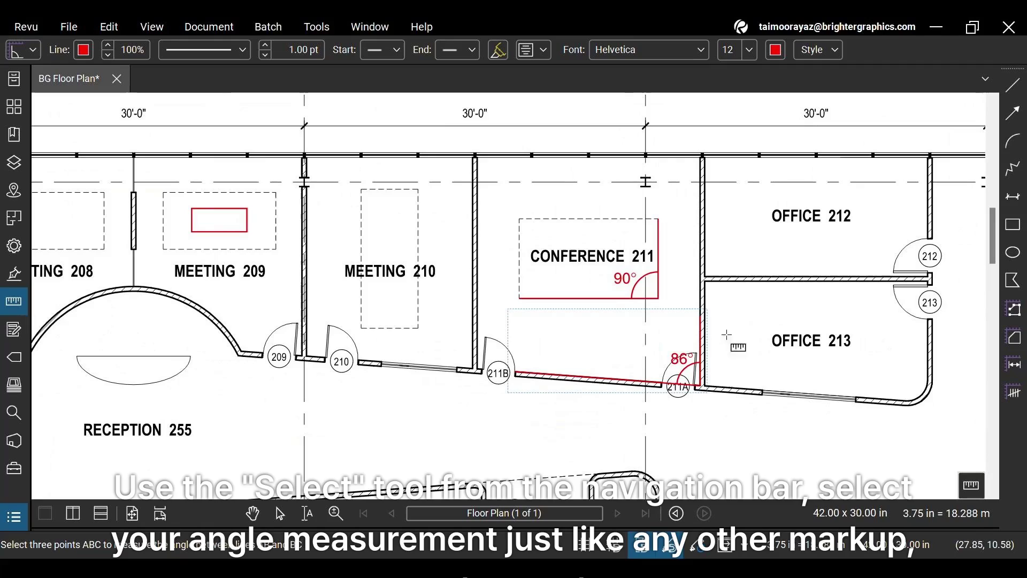
Step: Switch to Select and pick the 90° angle markup on Conference 211
click(278, 513)
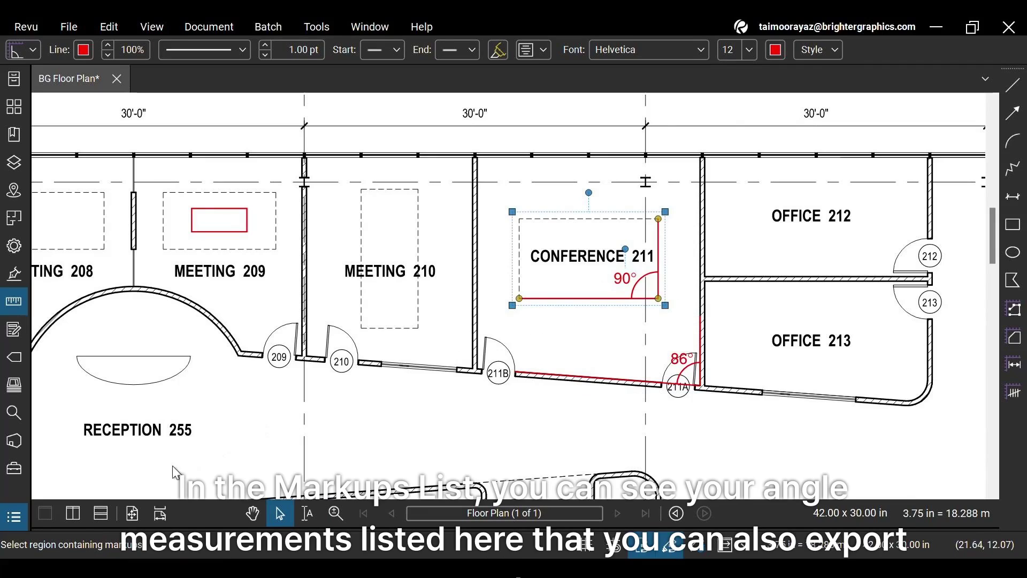
click(13, 517)
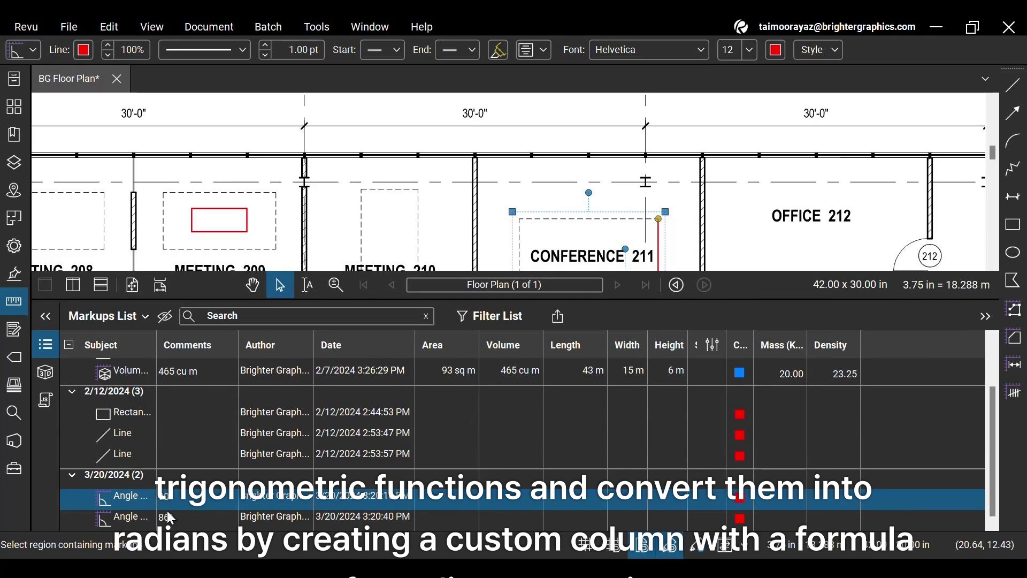
mouse_move(243, 456)
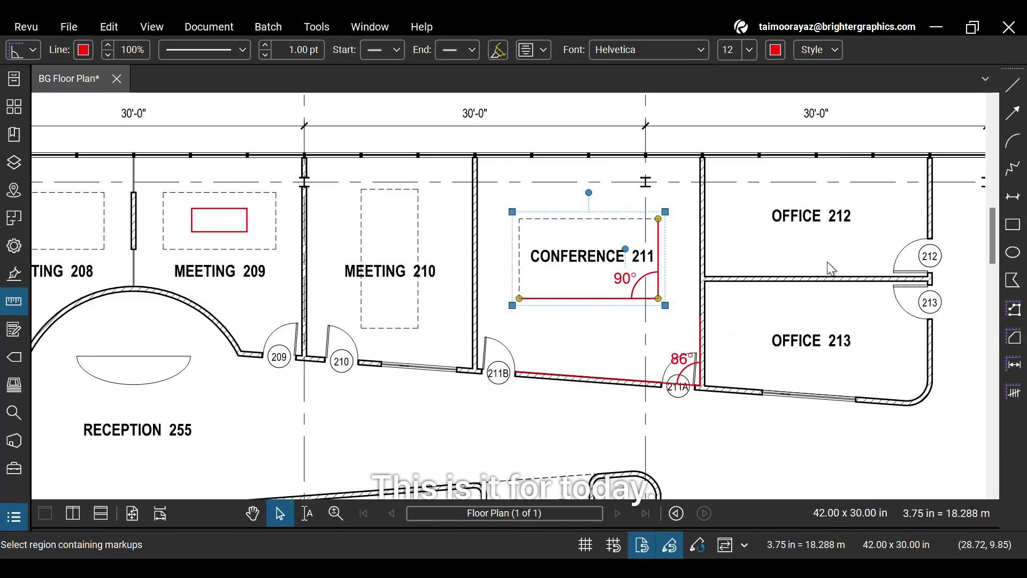
mouse_move(813, 294)
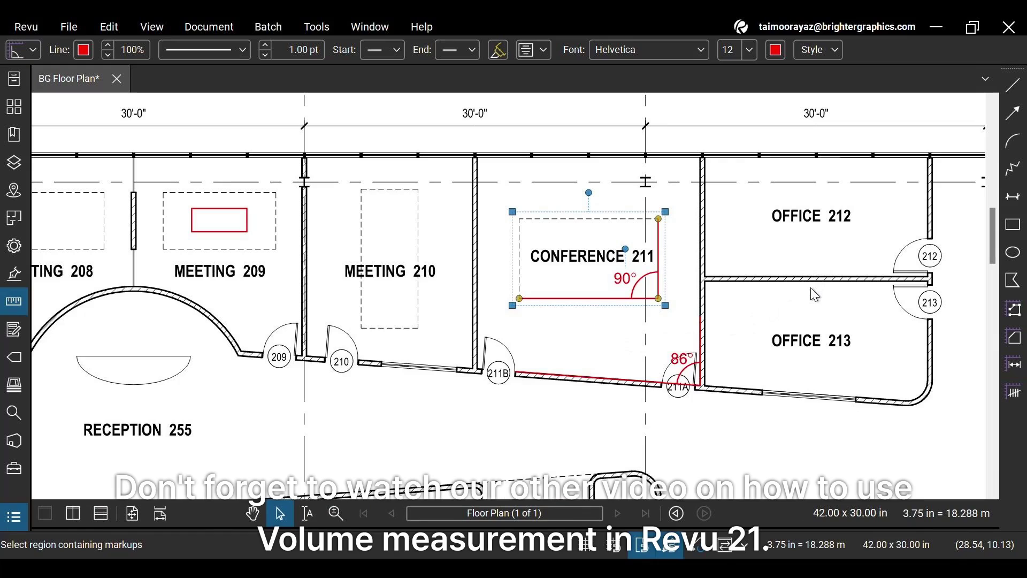
mouse_move(809, 336)
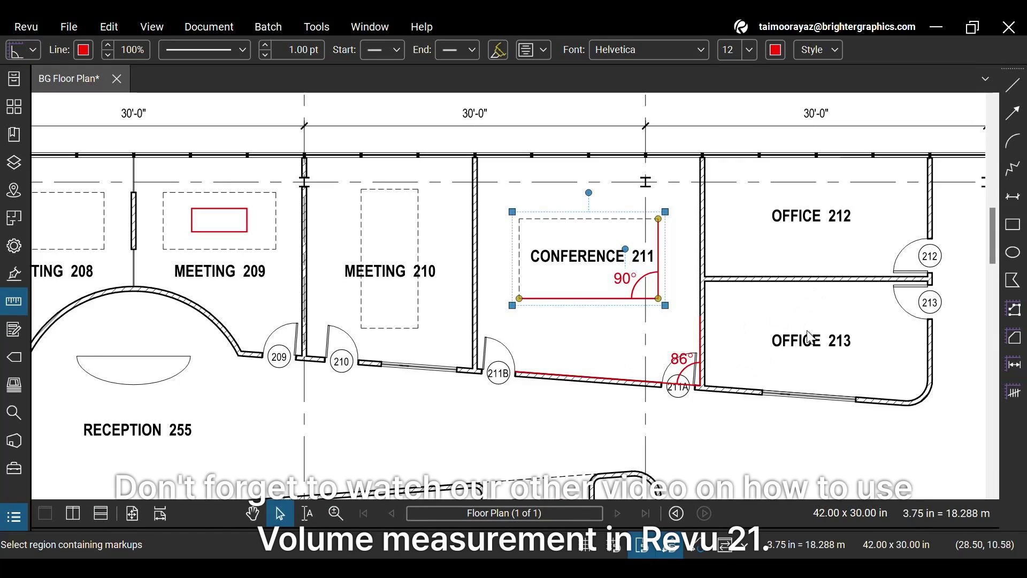
mouse_move(549, 282)
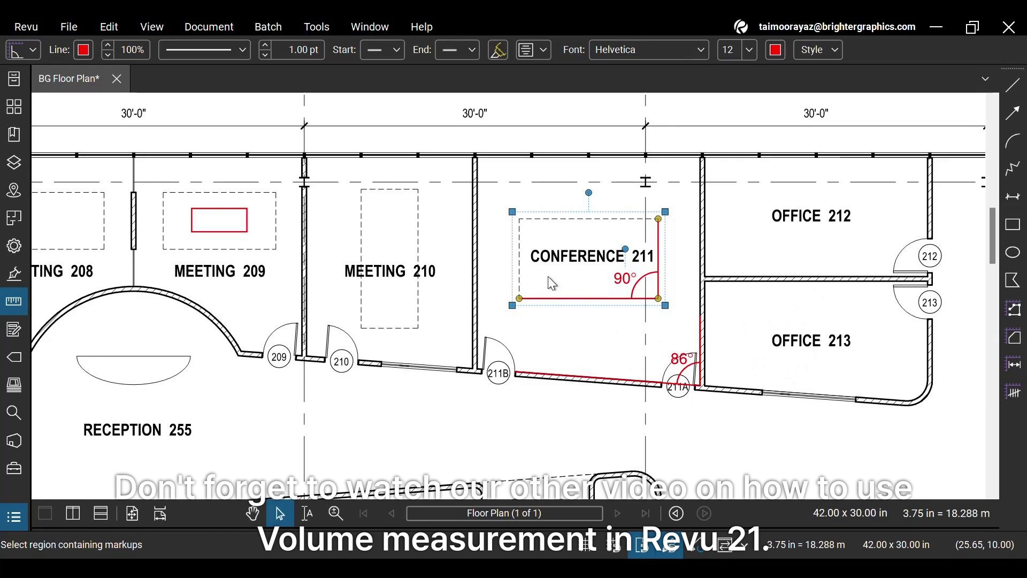